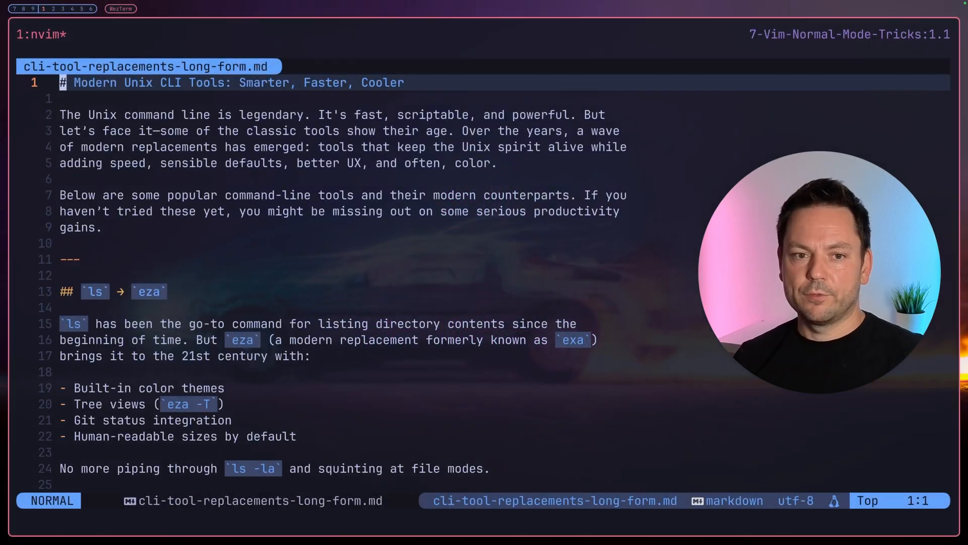
# - Try out the insert-mode entries i, a, A and I around the article title without changing it
pyautogui.press('i')
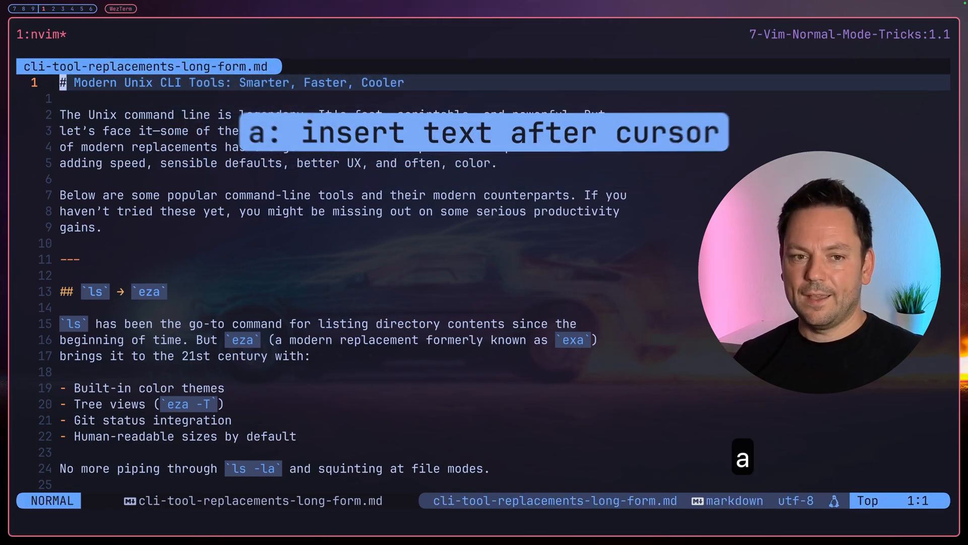
pyautogui.press('a')
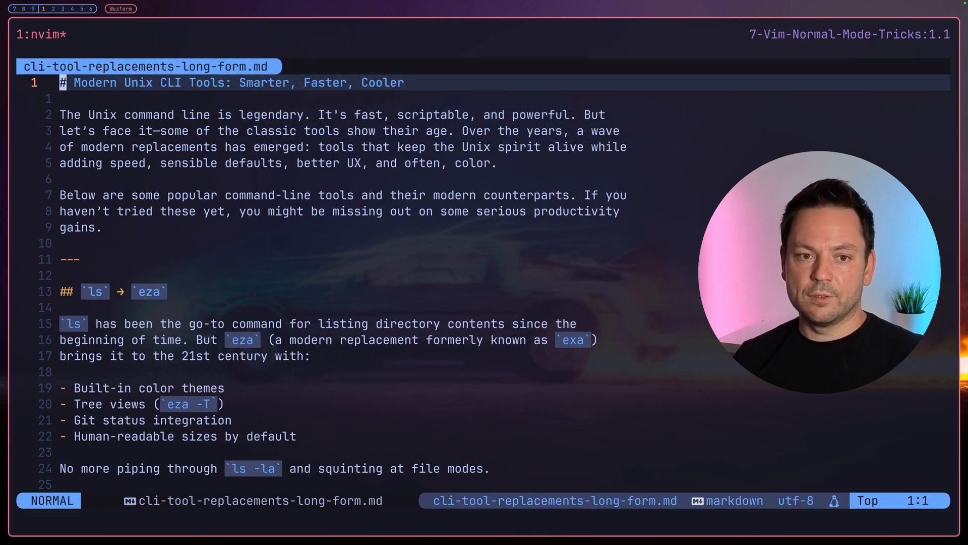
pyautogui.press('A')
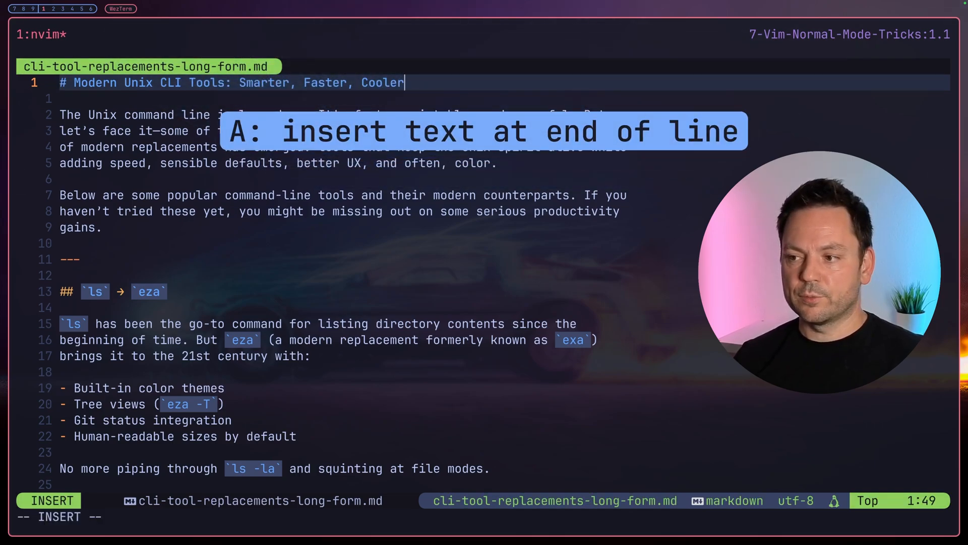
pyautogui.press('Escape')
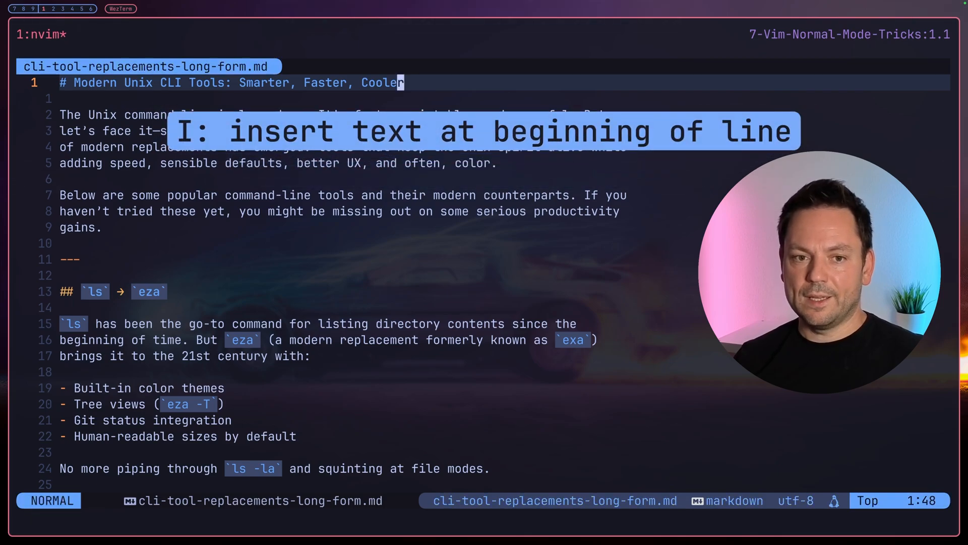
pyautogui.press('I')
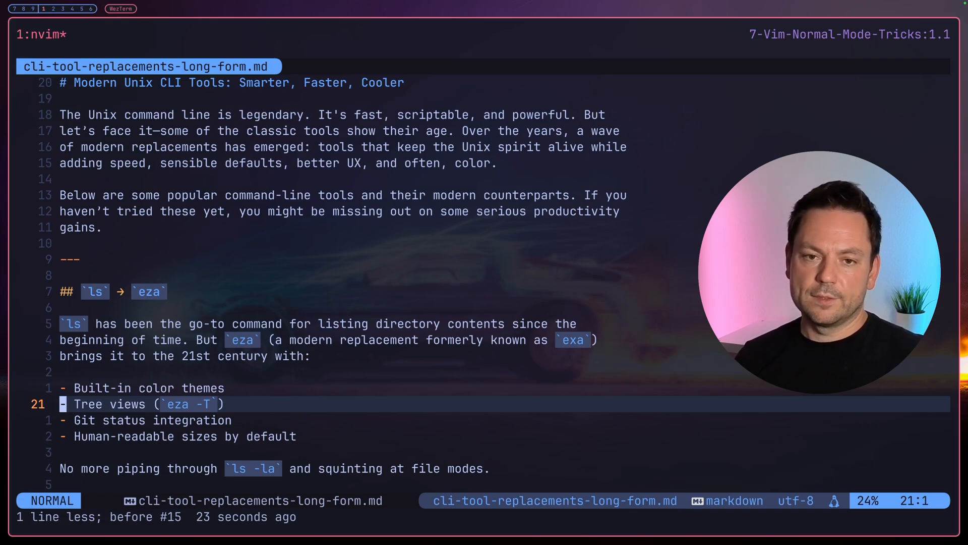
# - Add a '- Something cool' bullet above Tree views in the eza list
pyautogui.press('O')
pyautogui.write('-')
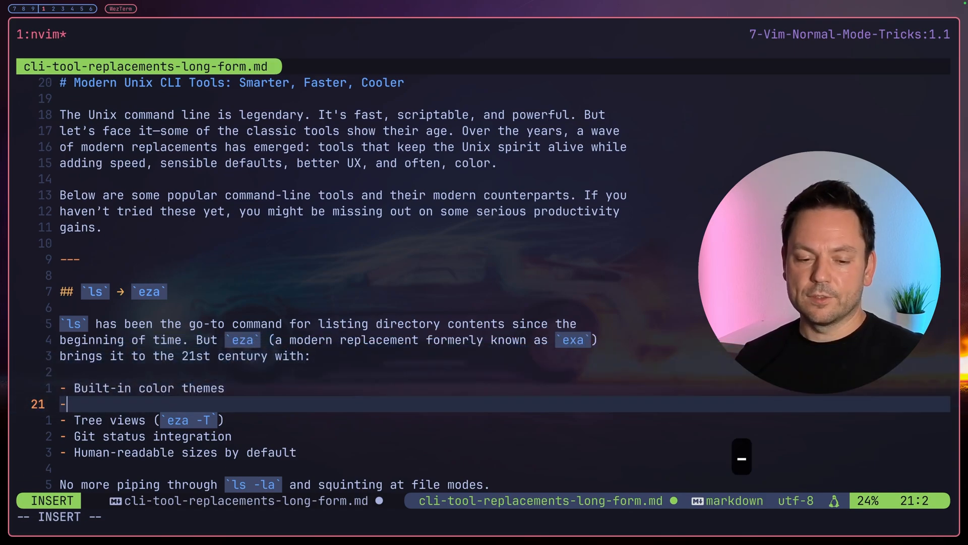
pyautogui.write('" "')
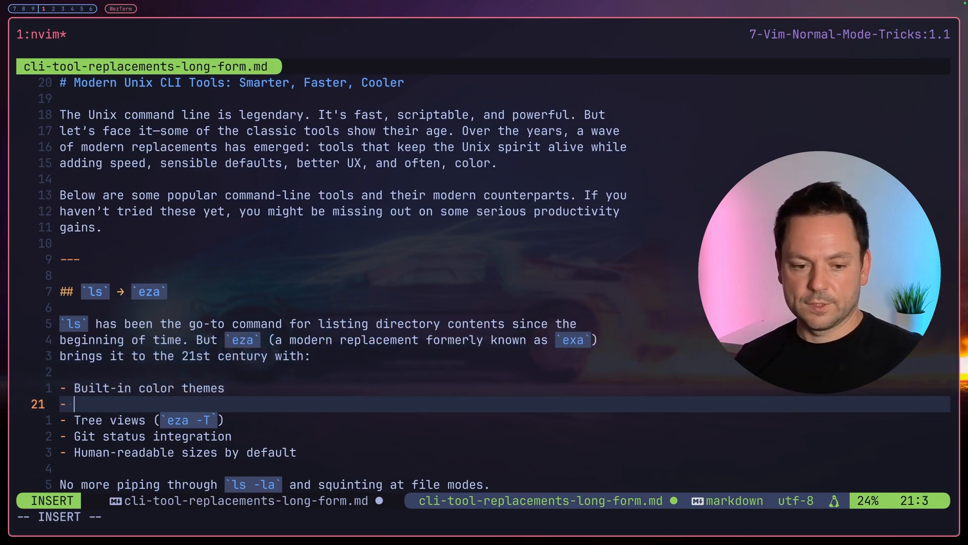
pyautogui.write('Something coo')
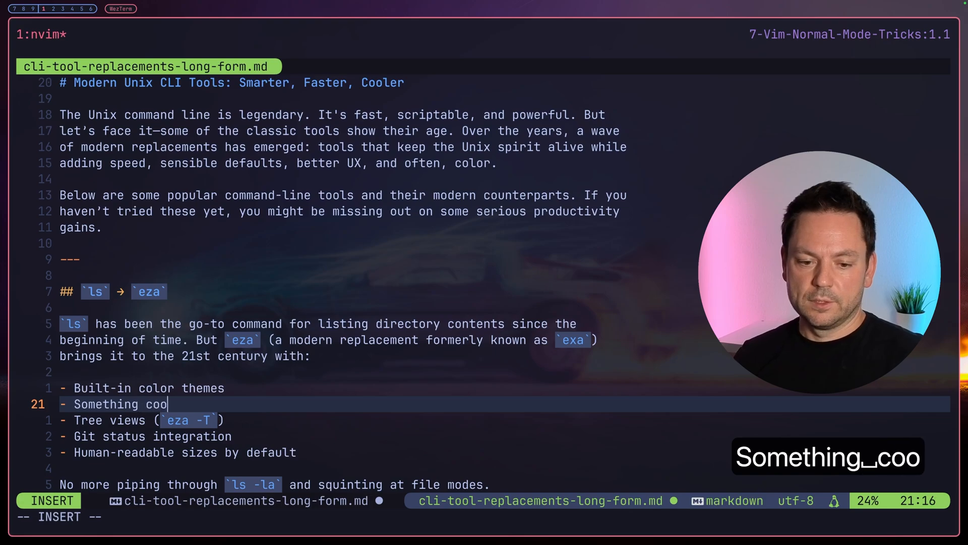
pyautogui.press('Escape')
pyautogui.write('-')
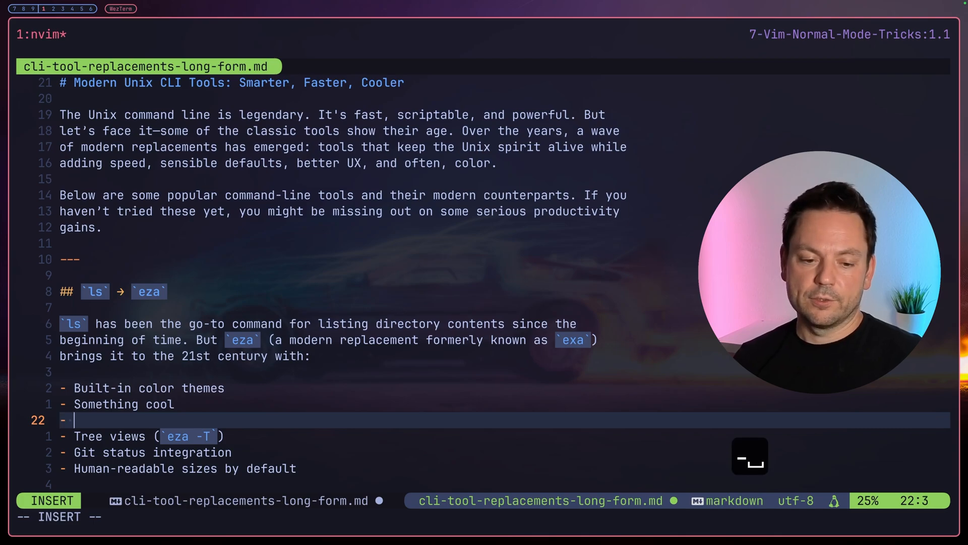
# - Add a '- Something even cooler' bullet below it, erasing the mistyped letters
pyautogui.write('Something even')
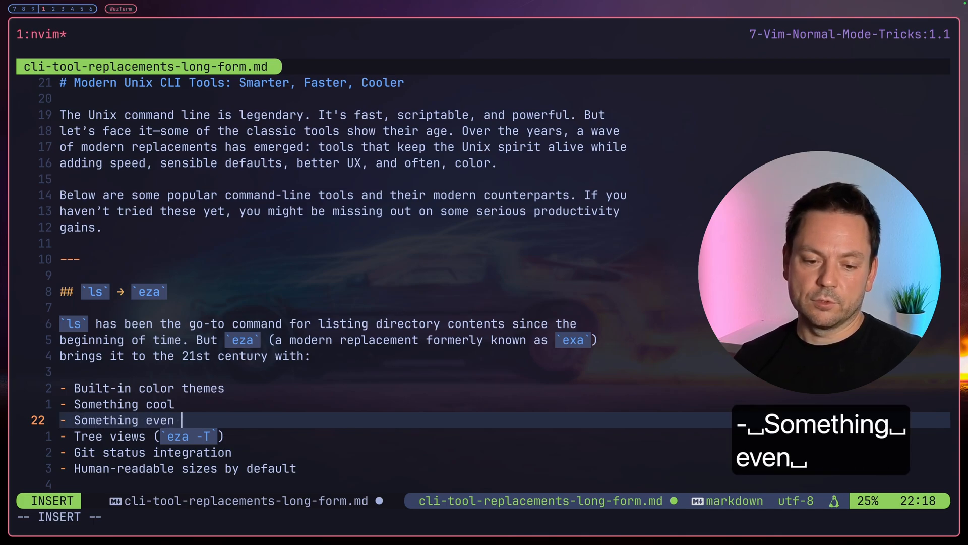
pyautogui.write('cd')
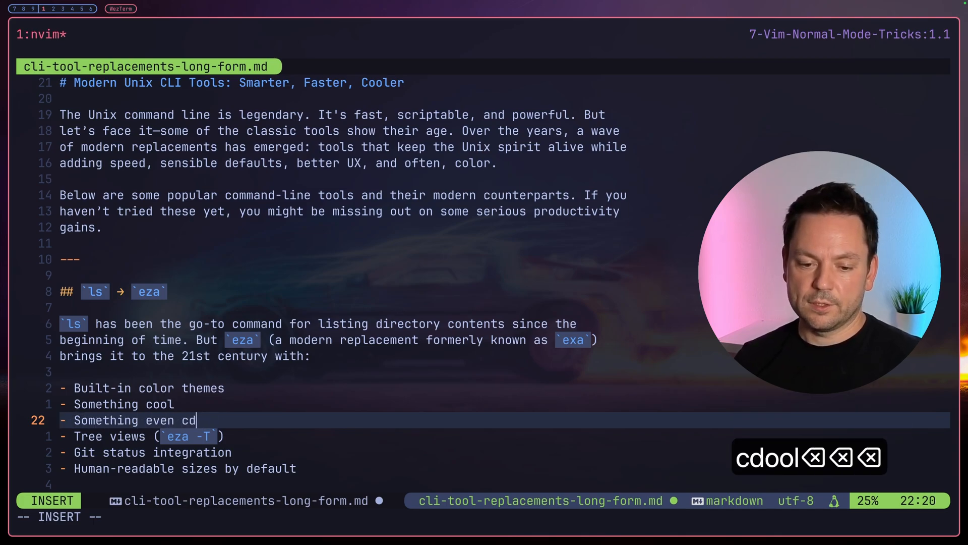
pyautogui.press('Escape')
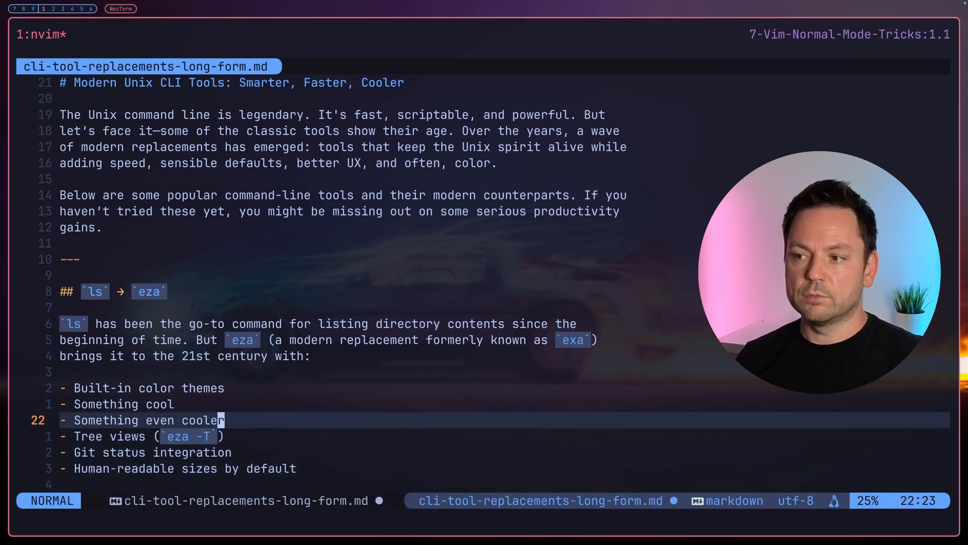
# - Append '!' to the end of the Something even cooler bullet
pyautogui.press('ctrl+d')
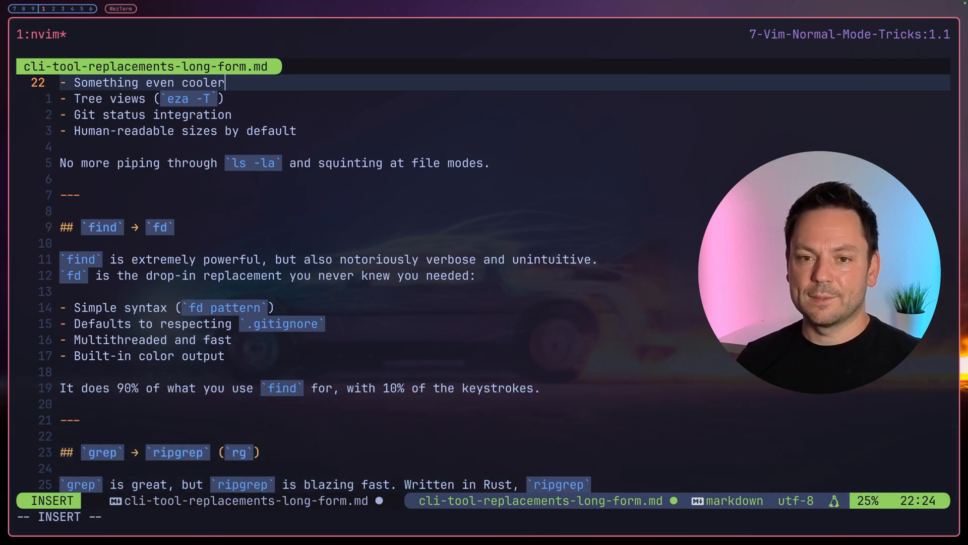
pyautogui.write('!')
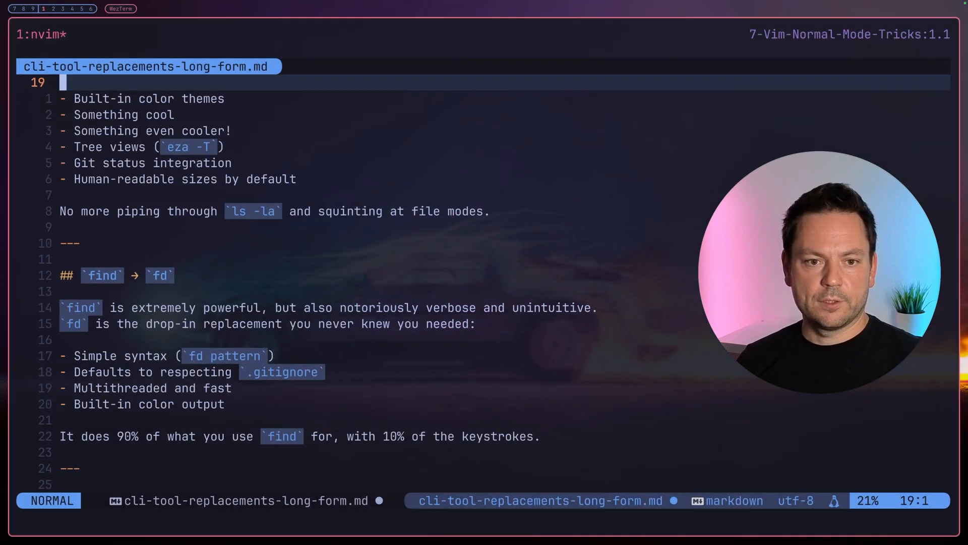
# - Indent the seven eza bullet lines, then select and delete the whole list
pyautogui.press('j')
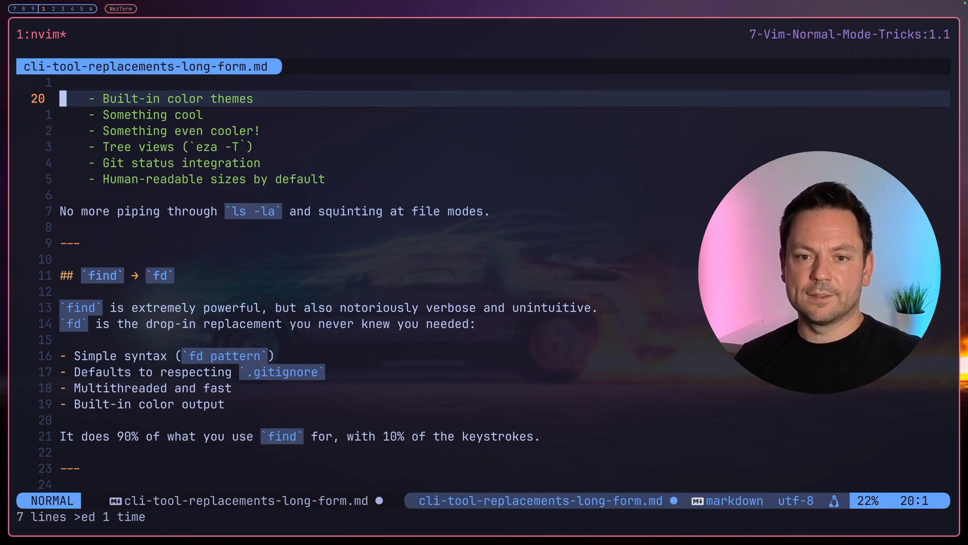
pyautogui.scroll(-3)
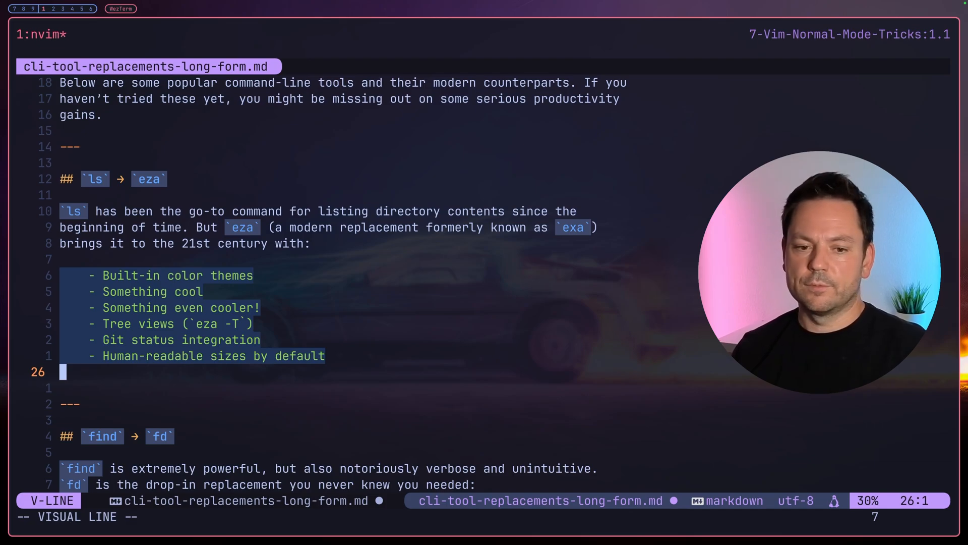
pyautogui.press('d')
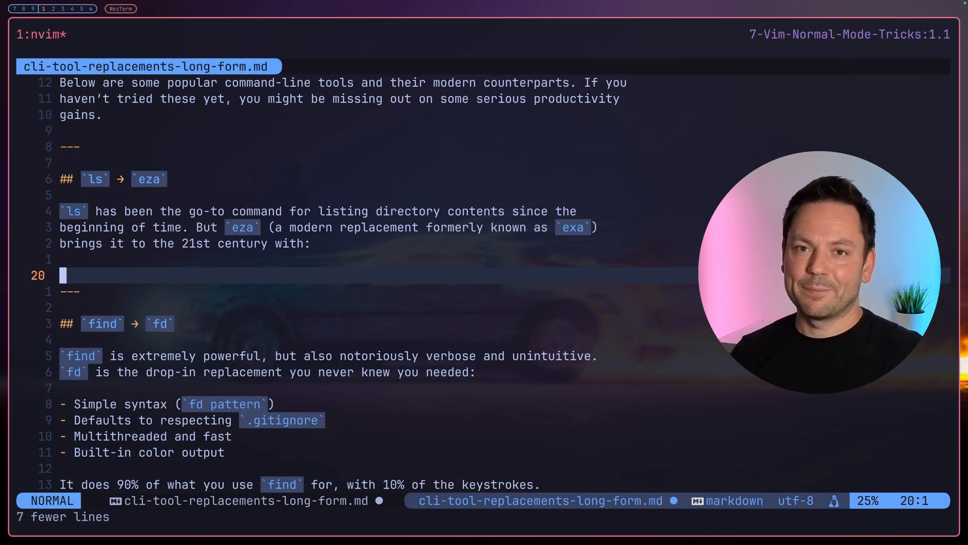
# - Undo and redo the deletion, then undo twice to restore the list unindented
pyautogui.press('u')
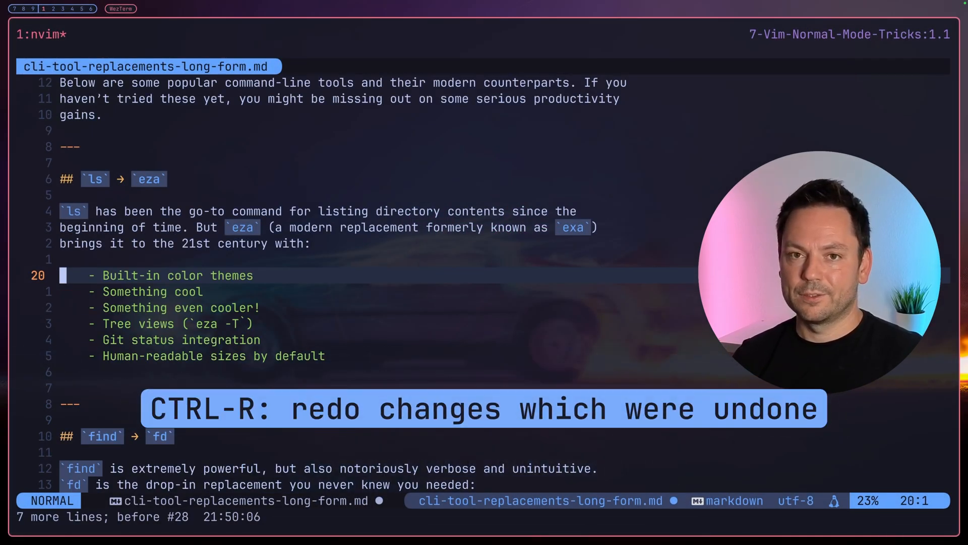
pyautogui.press('ctrl+r')
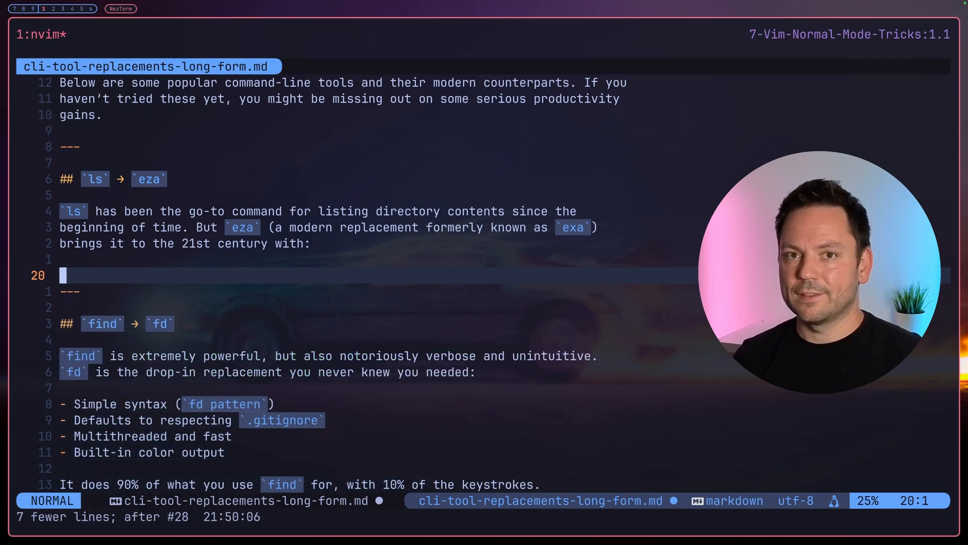
pyautogui.press('u')
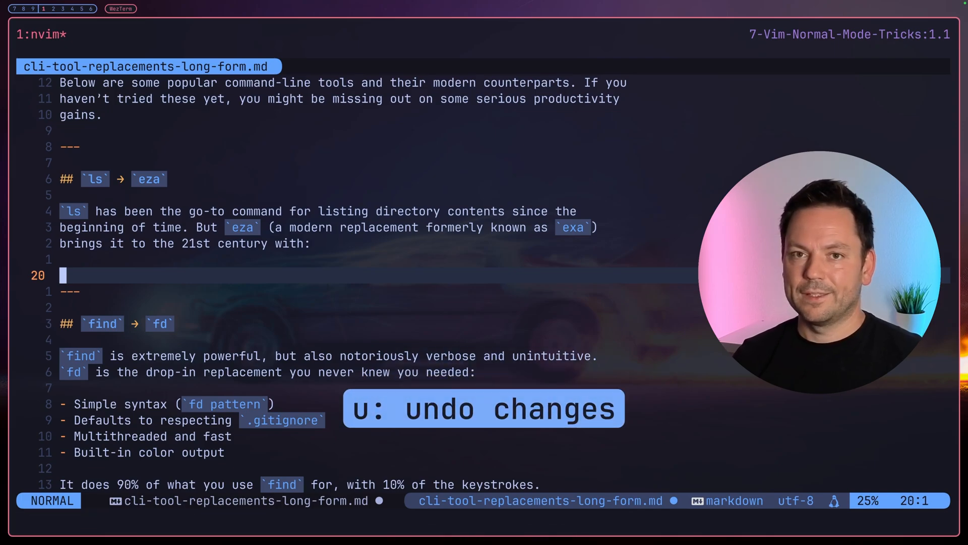
pyautogui.press('u')
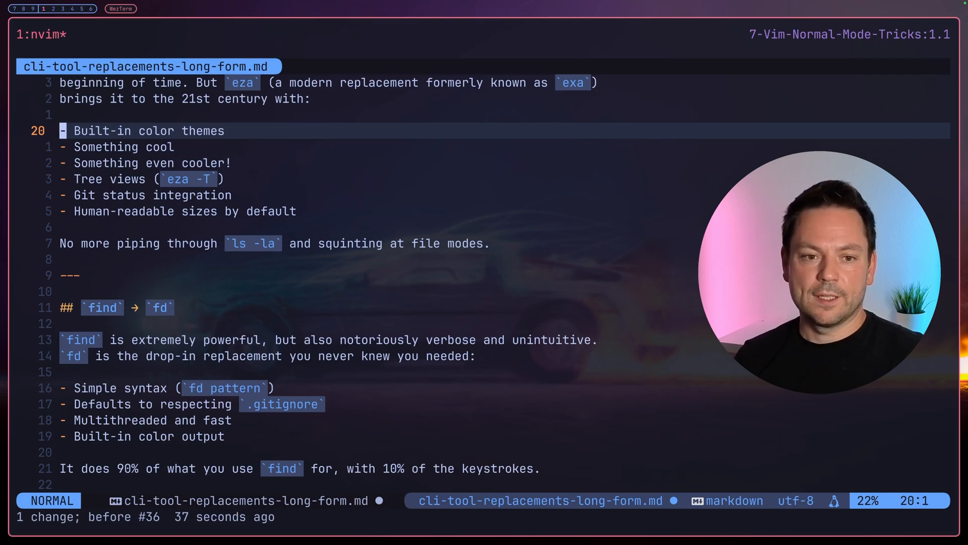
# - Append '!' to Built-in color themes, then repeat it with . on Something cool and Git status integration
pyautogui.press('A')
pyautogui.write('!')
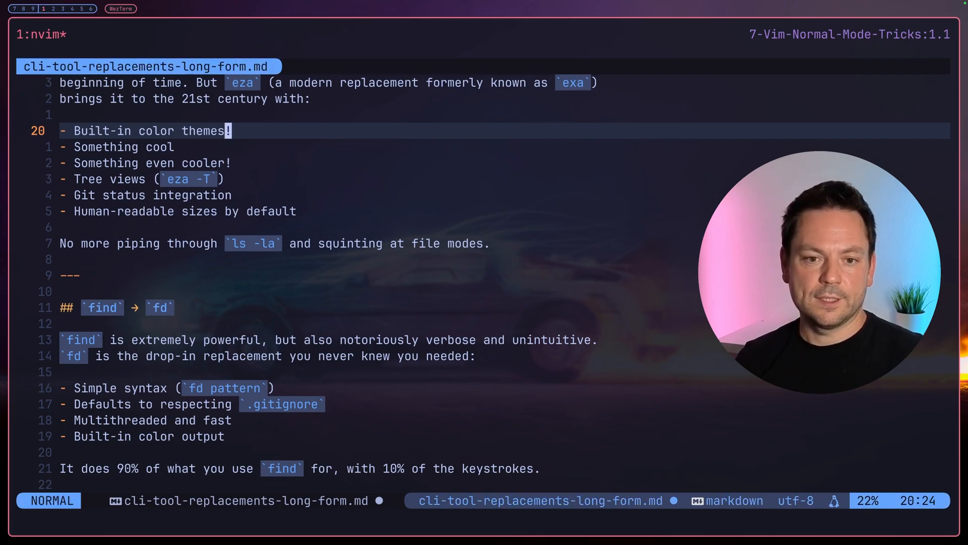
pyautogui.press('j')
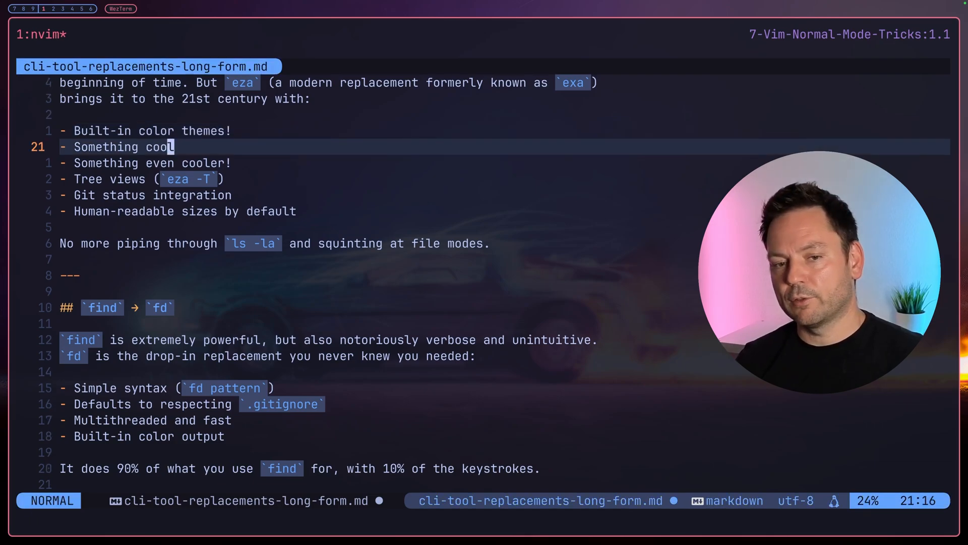
pyautogui.press('.')
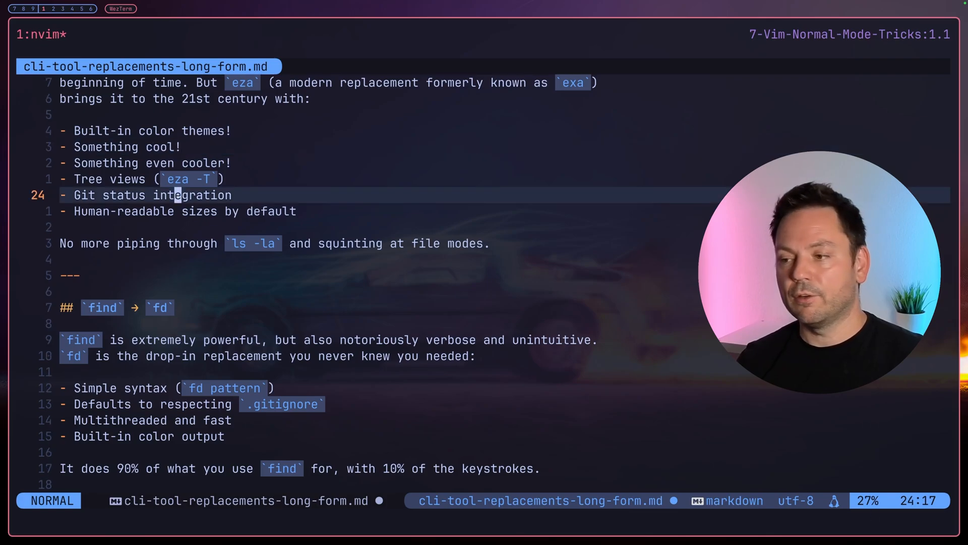
pyautogui.press('.')
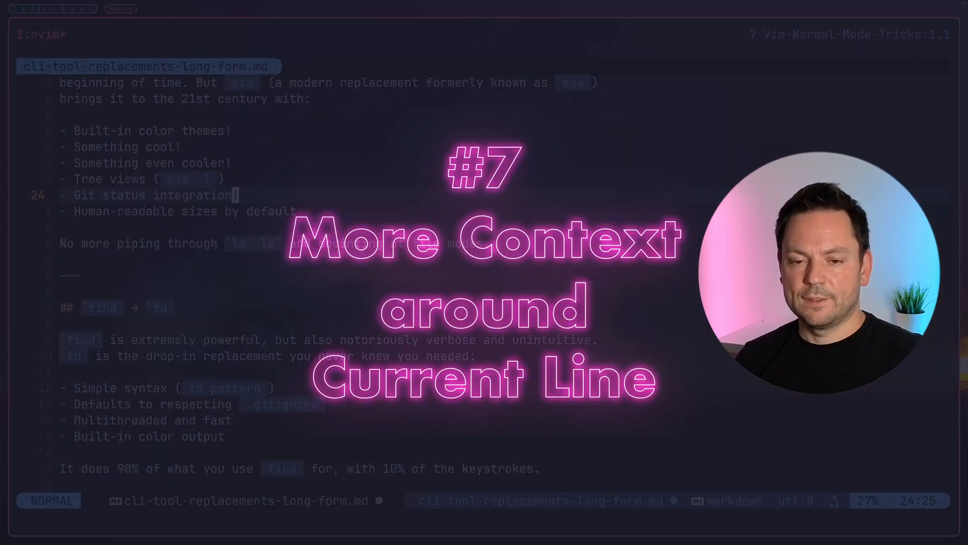
pyautogui.scroll(-3)
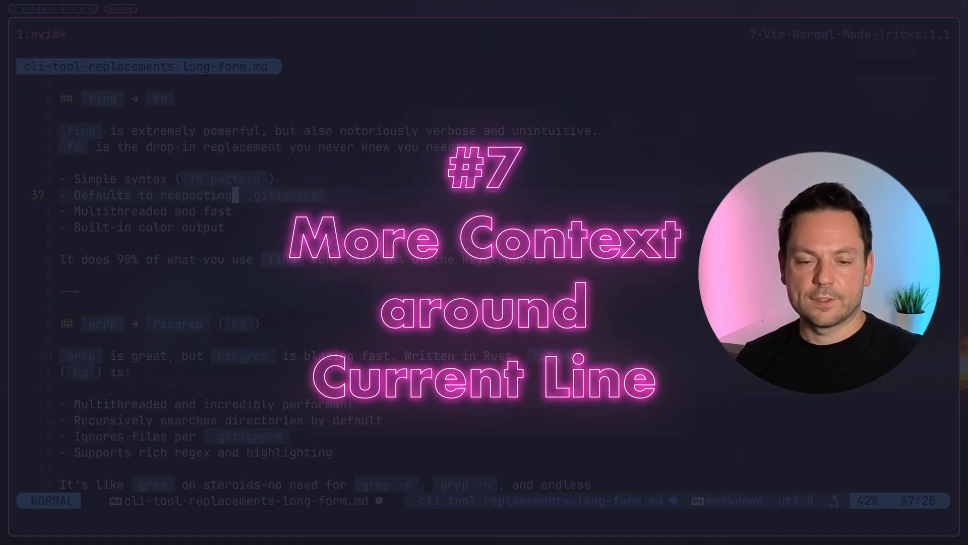